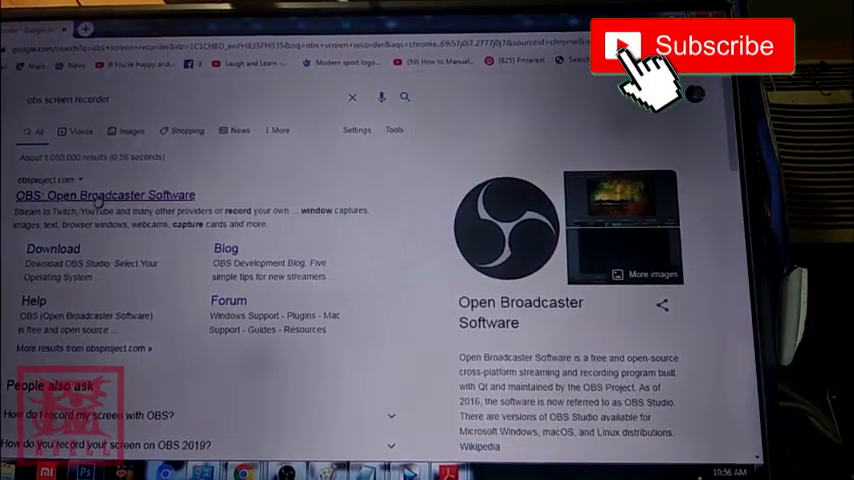
Step: Open the 'OBS: Open Broadcaster Software' search result to reach OBS Studio
{"action": "left_click", "coordinate": [105, 194]}
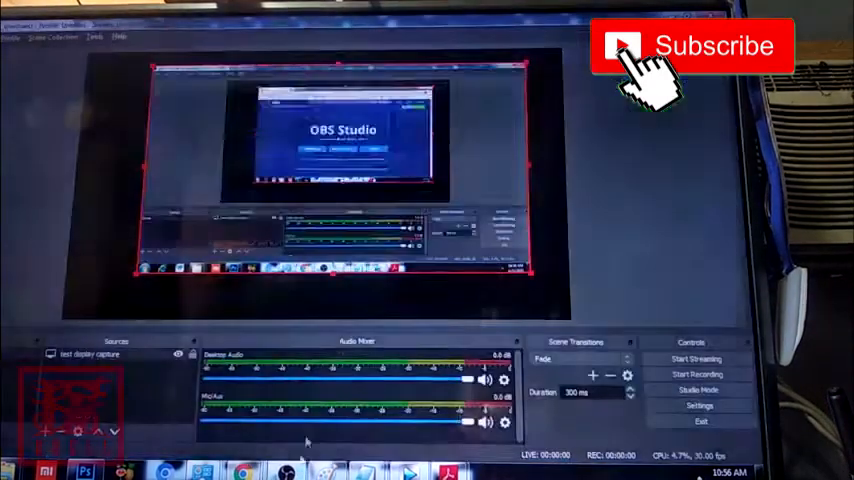
{"action": "left_click", "coordinate": [696, 373]}
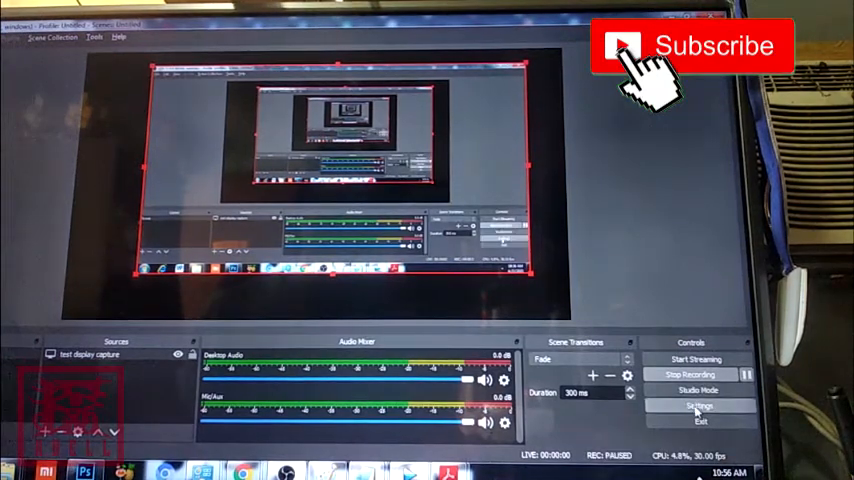
{"action": "left_click", "coordinate": [695, 408]}
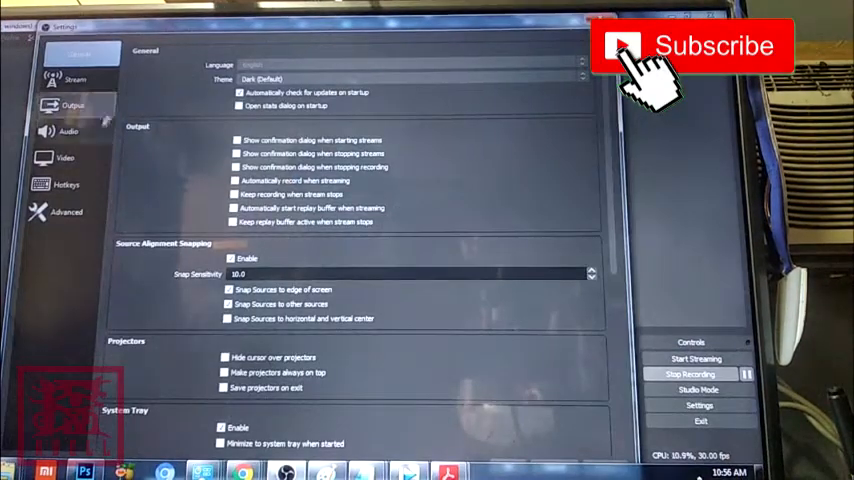
{"action": "left_click", "coordinate": [65, 157]}
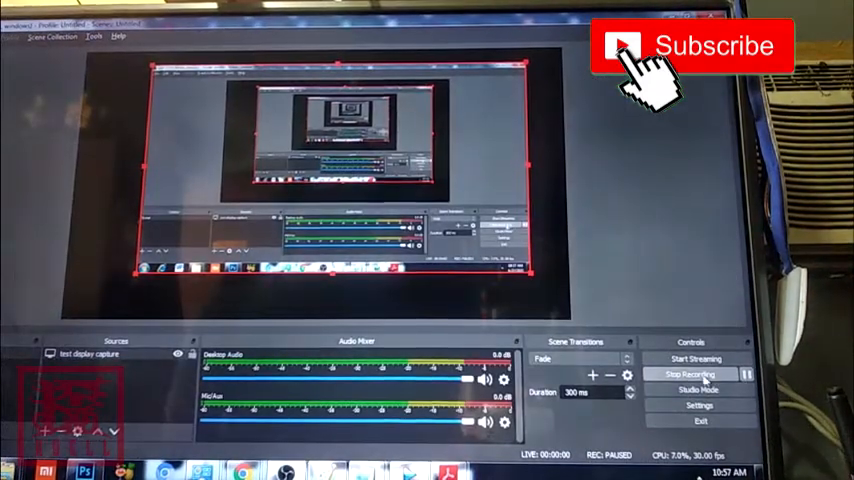
{"action": "left_click", "coordinate": [703, 373]}
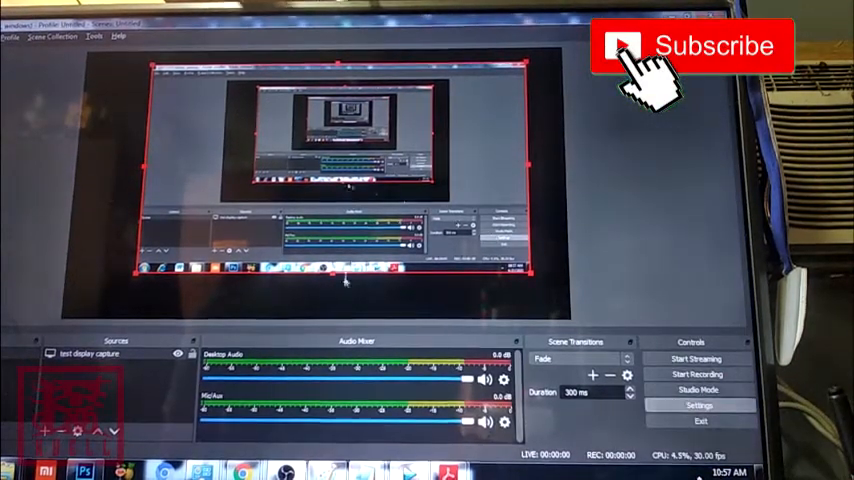
{"action": "left_click", "coordinate": [695, 405]}
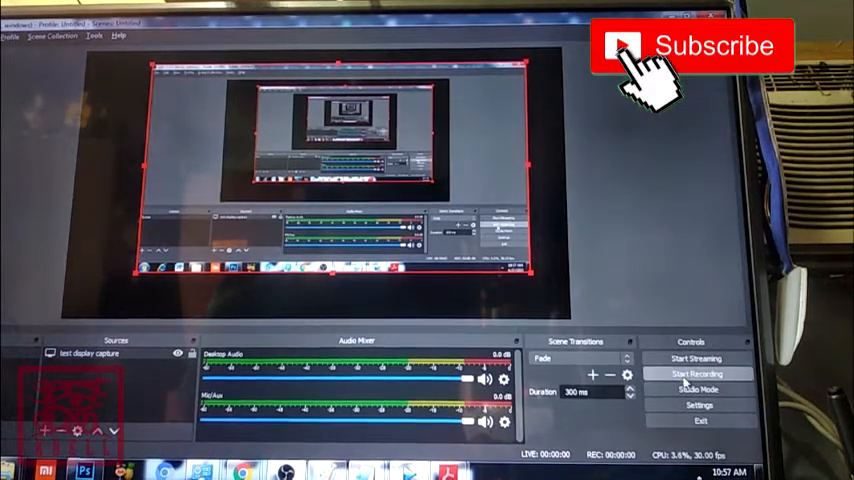
Step: Try recording the display capture, dismiss the encoder failure error, and reopen Settings
{"action": "left_click", "coordinate": [696, 373]}
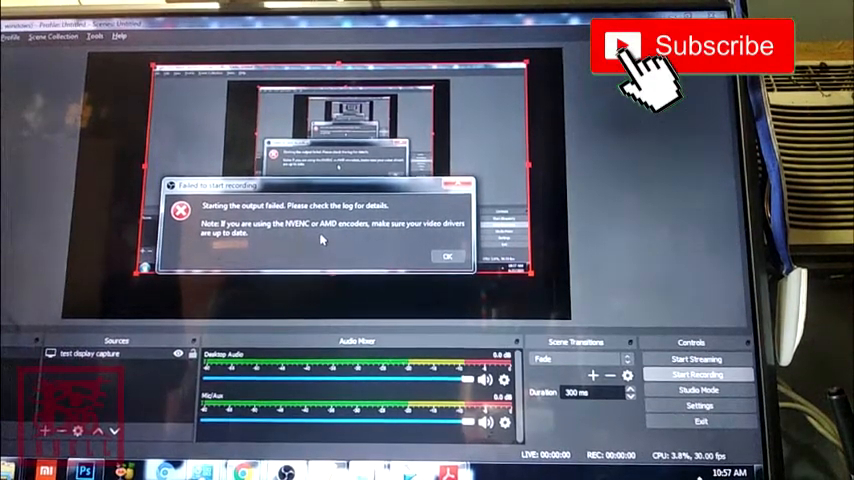
{"action": "left_click", "coordinate": [448, 255]}
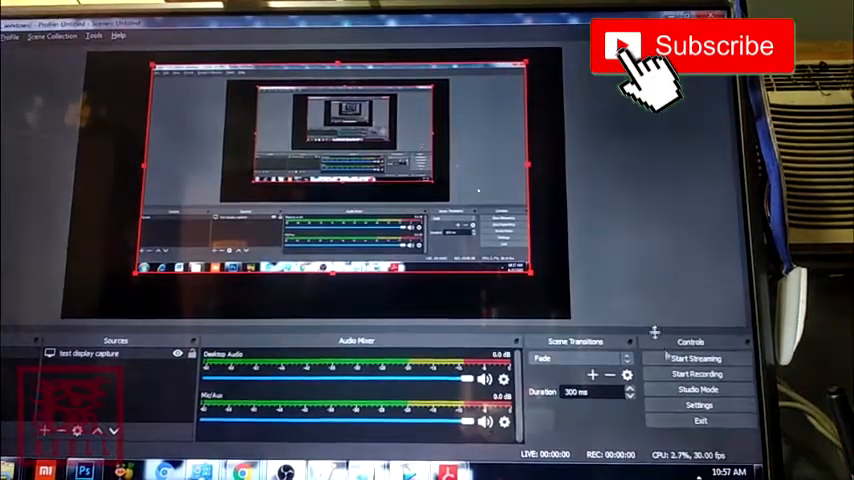
{"action": "left_click", "coordinate": [694, 404]}
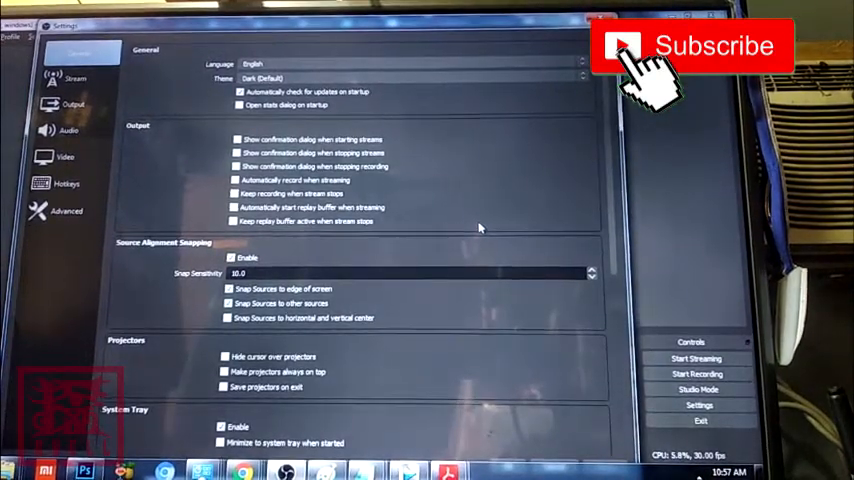
Step: Change the Output recording encoder to Software (x264 low CPU usage preset), then apply and save
{"action": "left_click", "coordinate": [68, 103]}
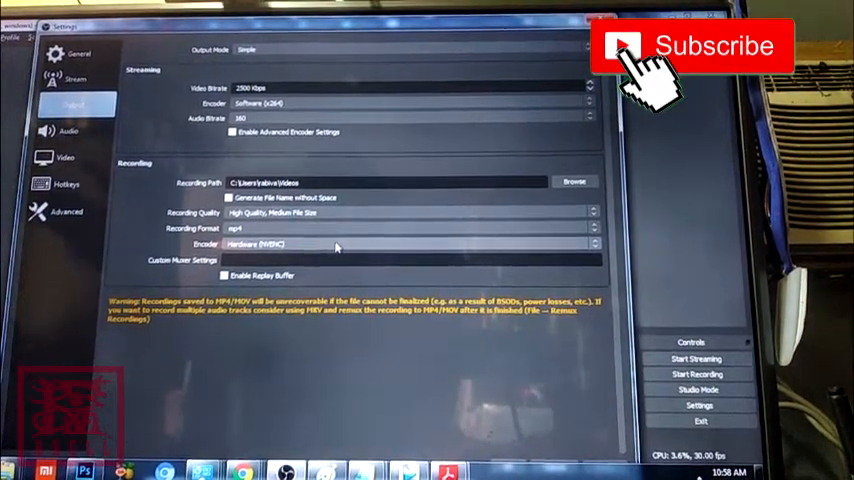
{"action": "left_click", "coordinate": [405, 244]}
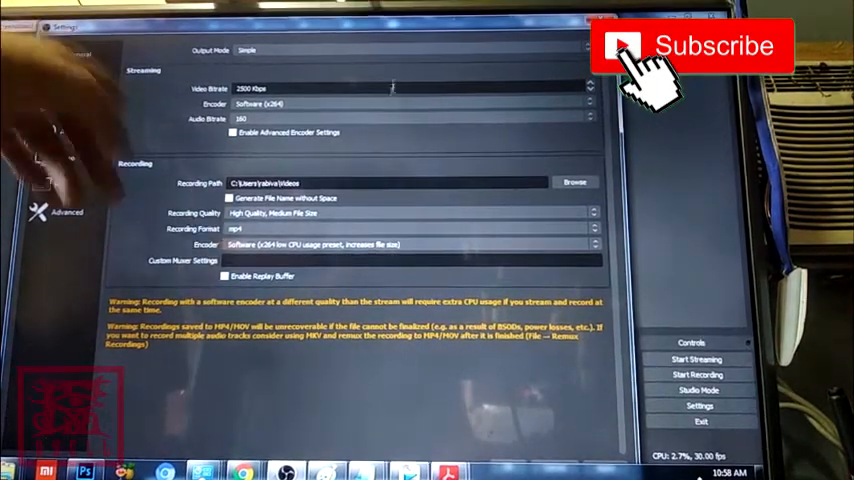
{"action": "left_click", "coordinate": [400, 103]}
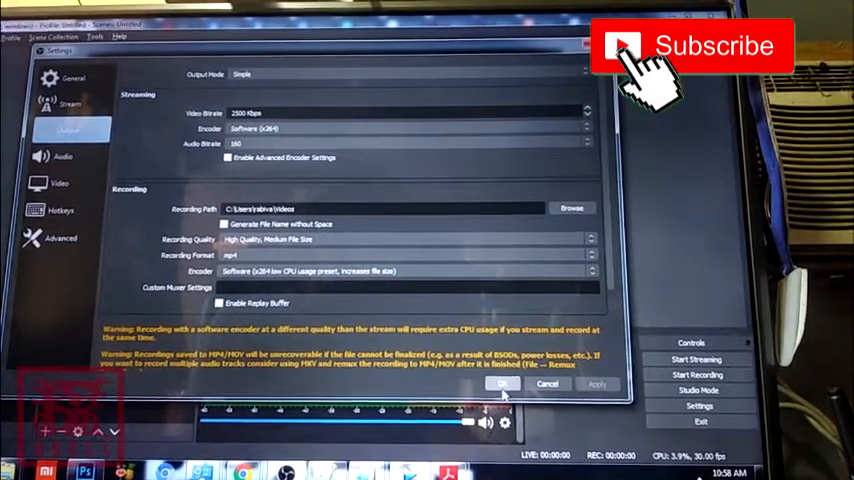
{"action": "left_click", "coordinate": [504, 384]}
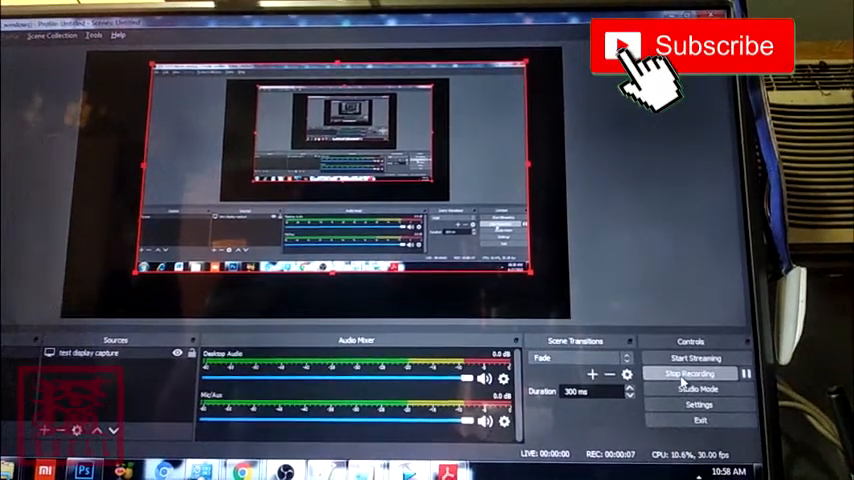
Step: Stop the running OBS Studio recording
{"action": "left_click", "coordinate": [699, 373]}
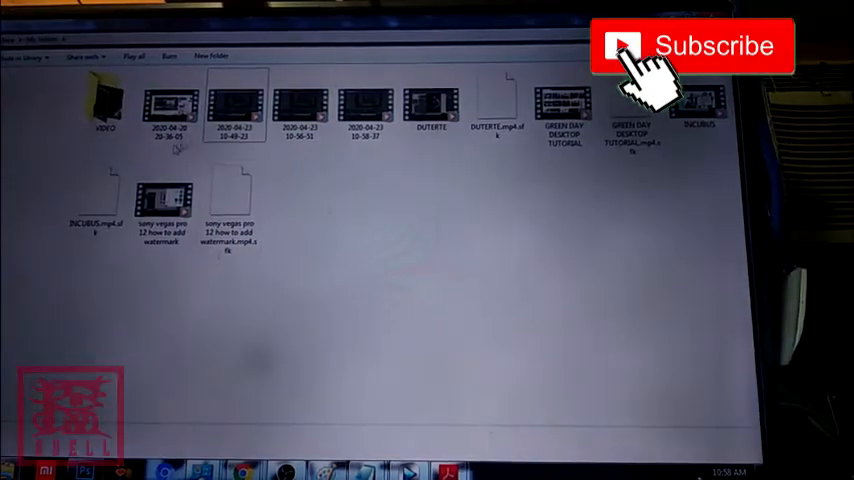
Step: Inspect the 10-56-51 and 10-58-37 clips, confirming 1280×720 at 30 fps
{"action": "left_click", "coordinate": [300, 108]}
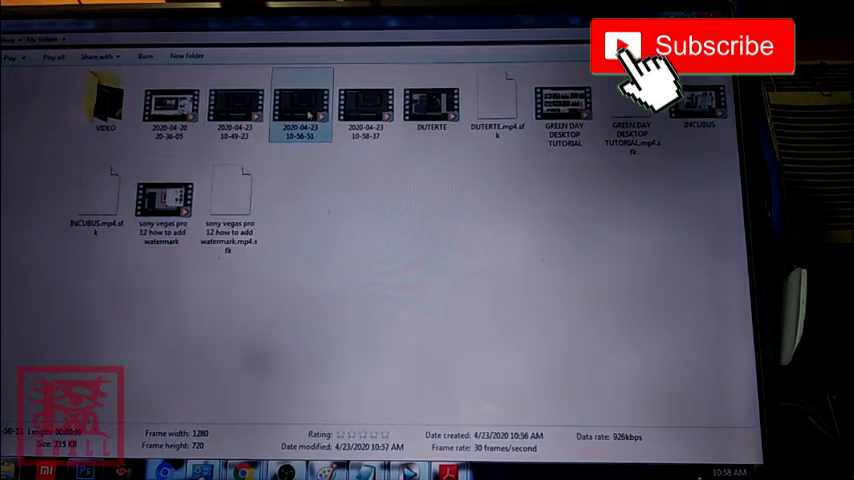
{"action": "left_click", "coordinate": [352, 108]}
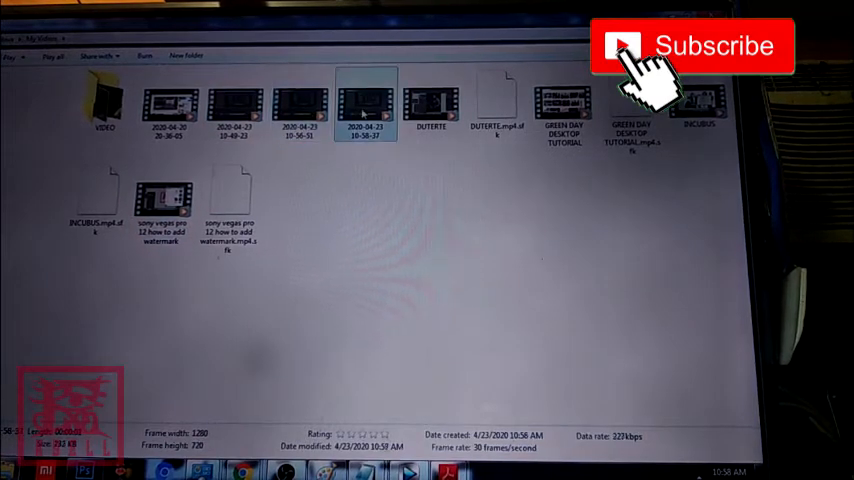